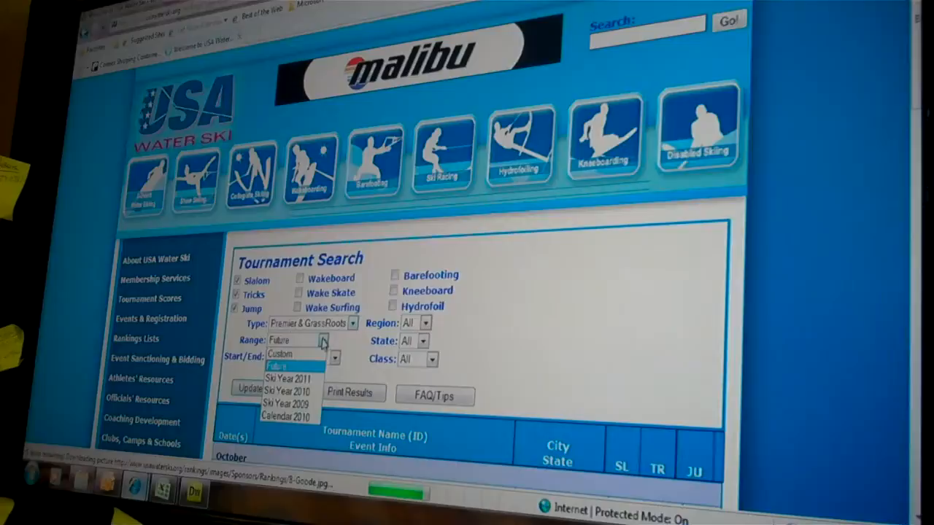
Step: Search Ski Year 2010 tournaments in the SO region
{"action": "left_click", "coordinate": [290, 393]}
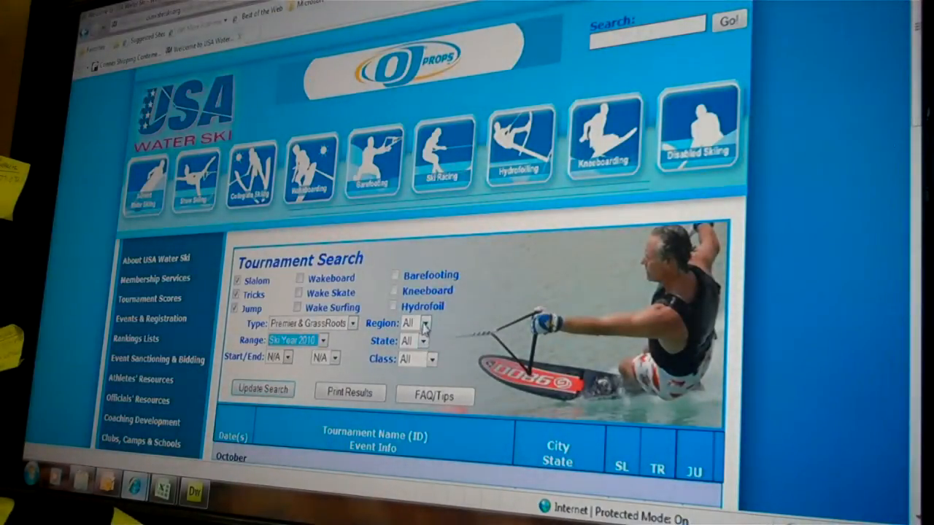
{"action": "left_click", "coordinate": [412, 322]}
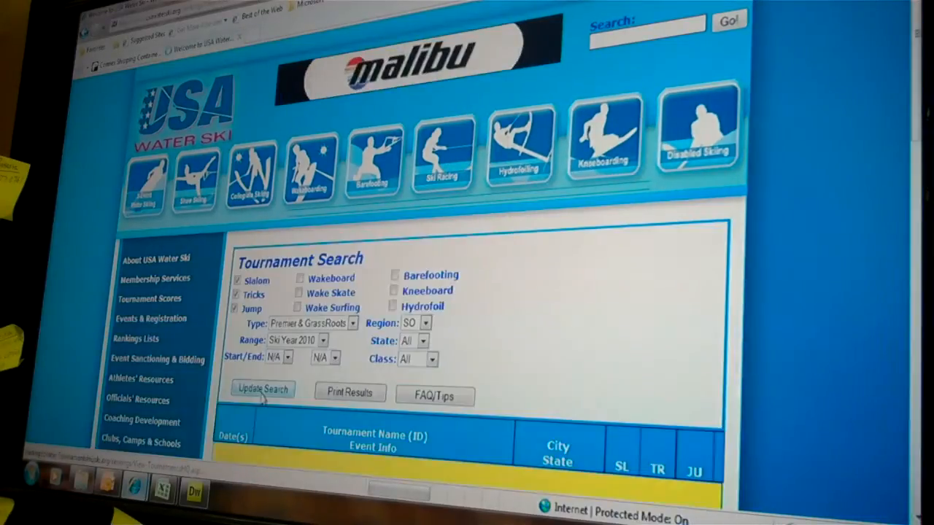
{"action": "left_click", "coordinate": [263, 388]}
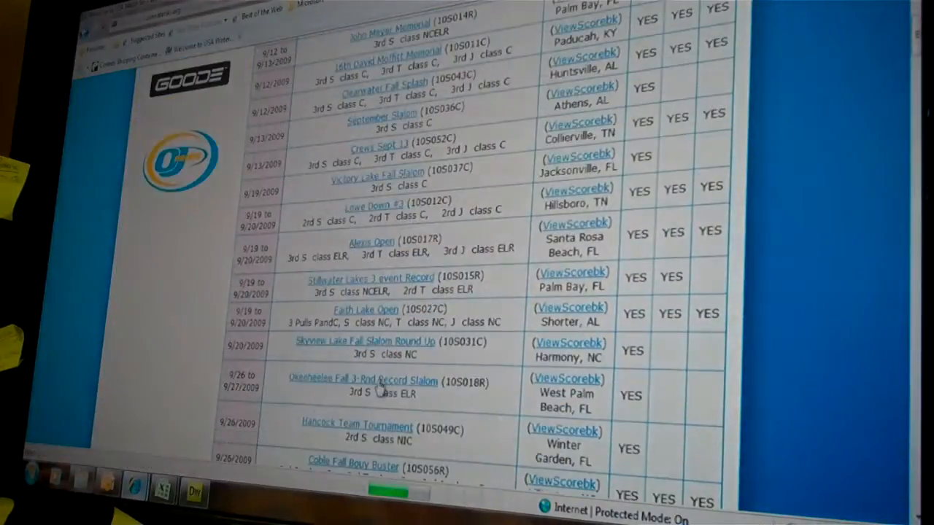
Step: View the scorebook for the Okeeheelee Fall 3-Rnd Record Slalom
{"action": "scroll", "scroll_direction": "down", "scroll_amount": 3}
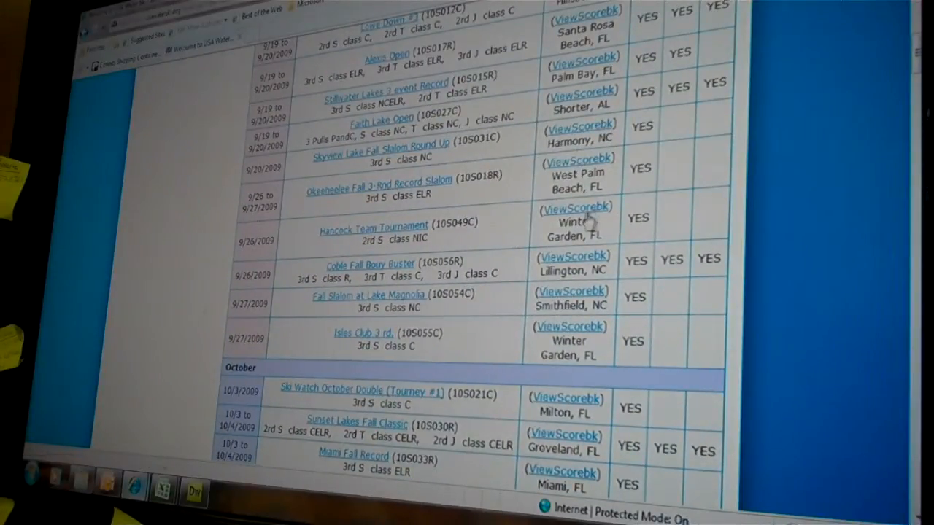
{"action": "mouse_move", "coordinate": [576, 157]}
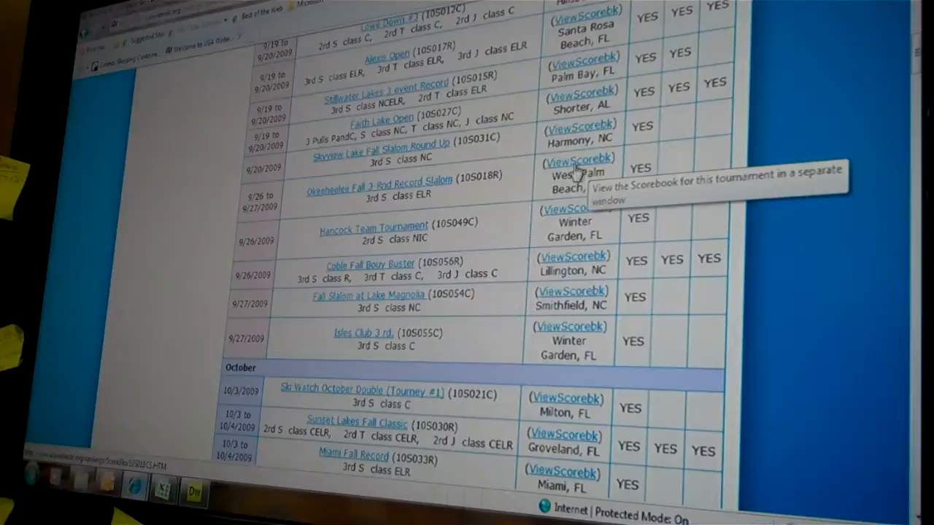
{"action": "left_click", "coordinate": [577, 158]}
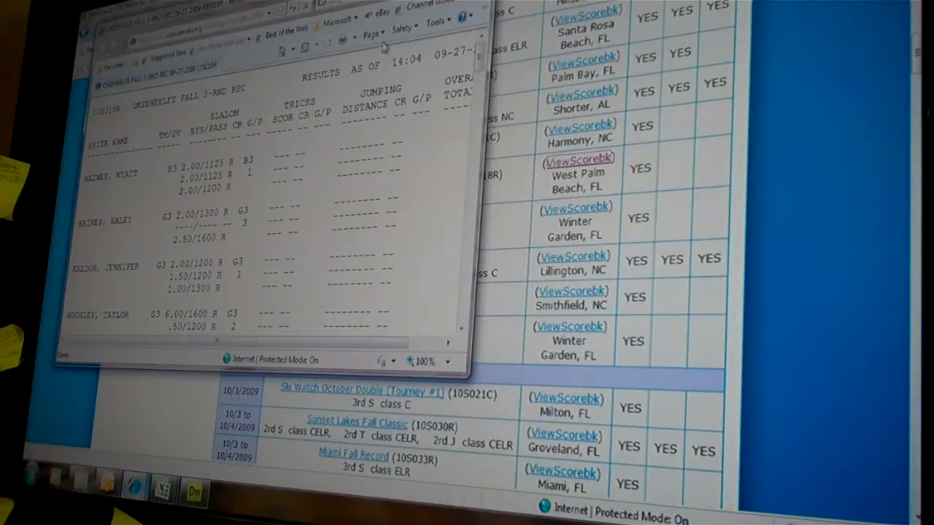
Step: Choose Save As from the Page menu for the scorebook window
{"action": "left_click", "coordinate": [374, 33]}
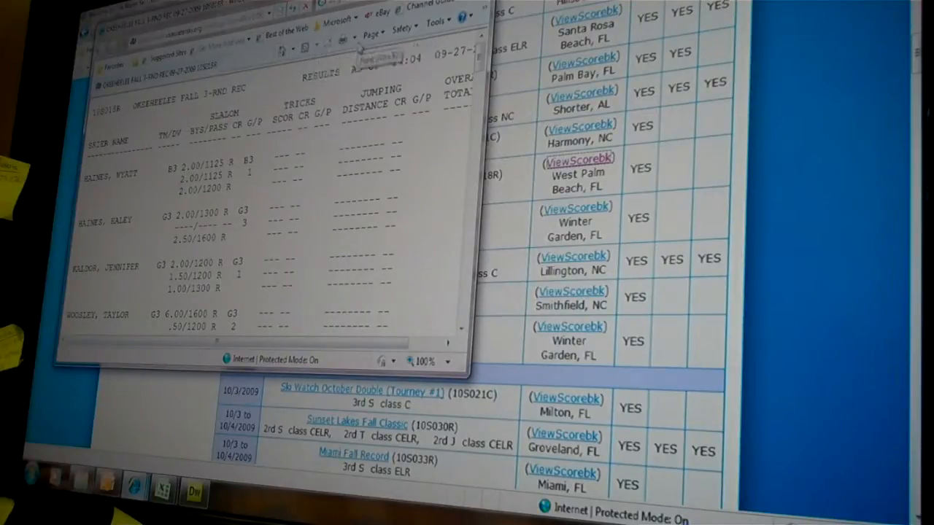
{"action": "left_click", "coordinate": [373, 35]}
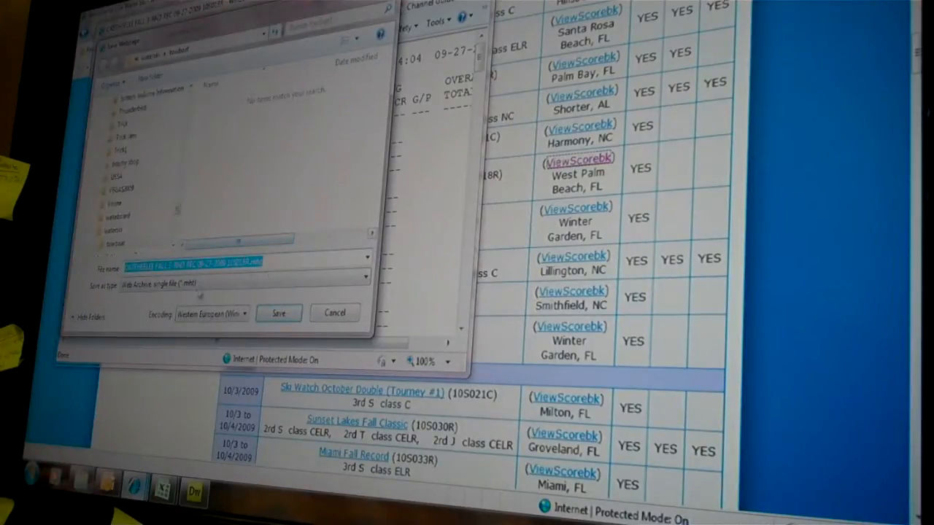
Step: Save the scorebook as a complete web page into the site's score folder
{"action": "left_click", "coordinate": [245, 283]}
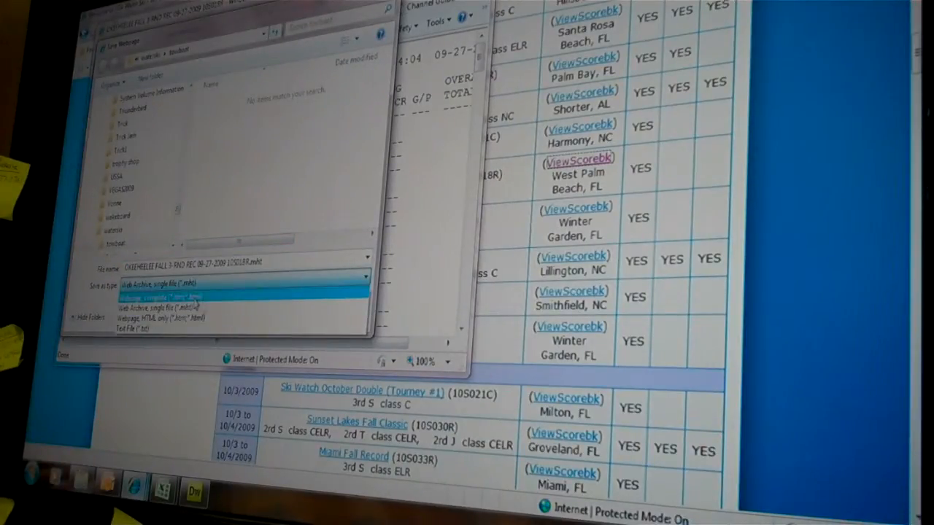
{"action": "left_click", "coordinate": [160, 296]}
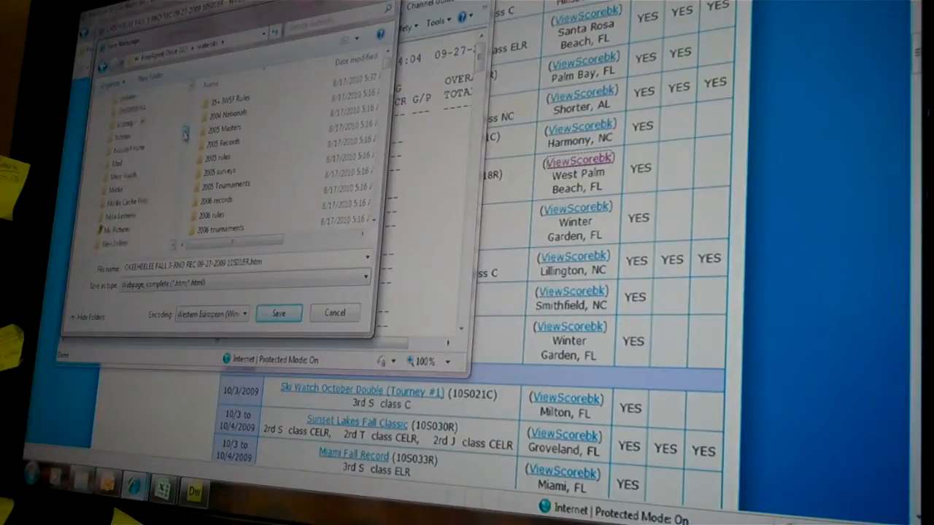
{"action": "scroll", "scroll_direction": "down", "scroll_amount": 3}
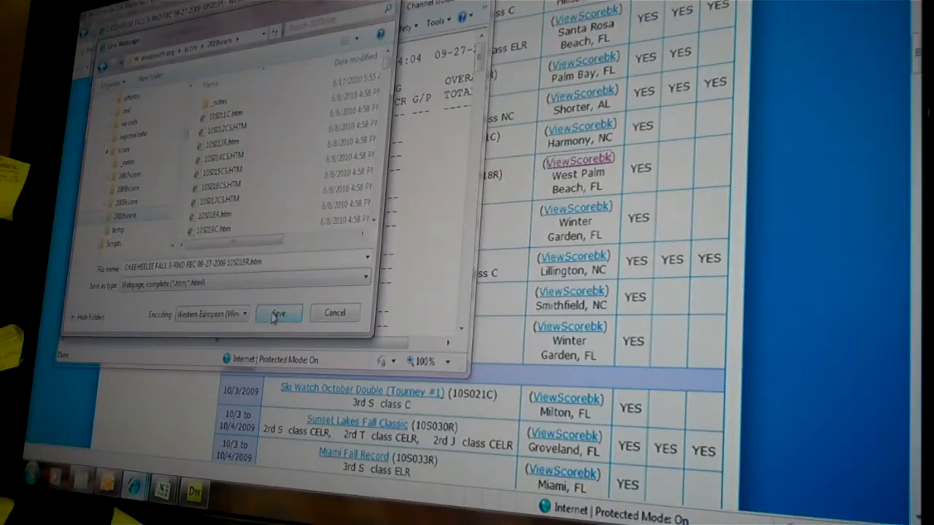
{"action": "left_click", "coordinate": [279, 313]}
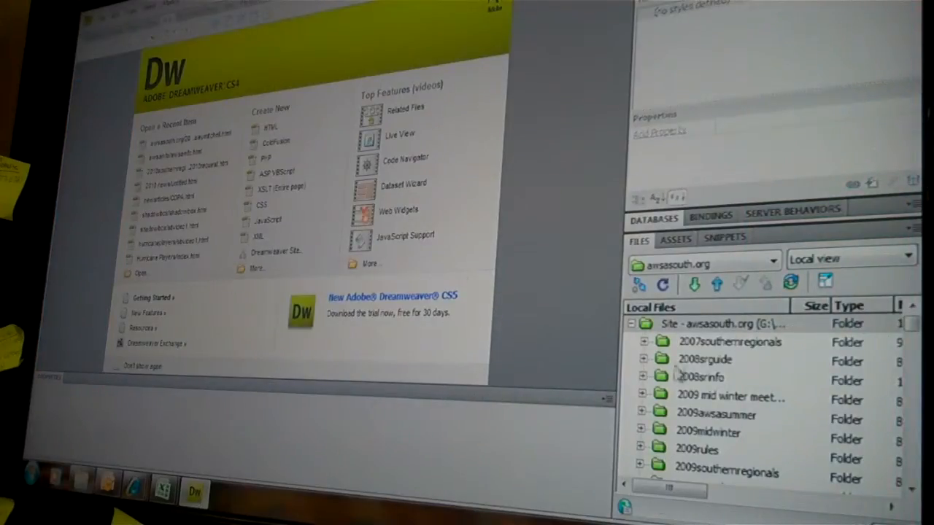
Step: Open the saved Okeeheelee scorebook file from the score > 2010score folder
{"action": "left_click", "coordinate": [729, 323]}
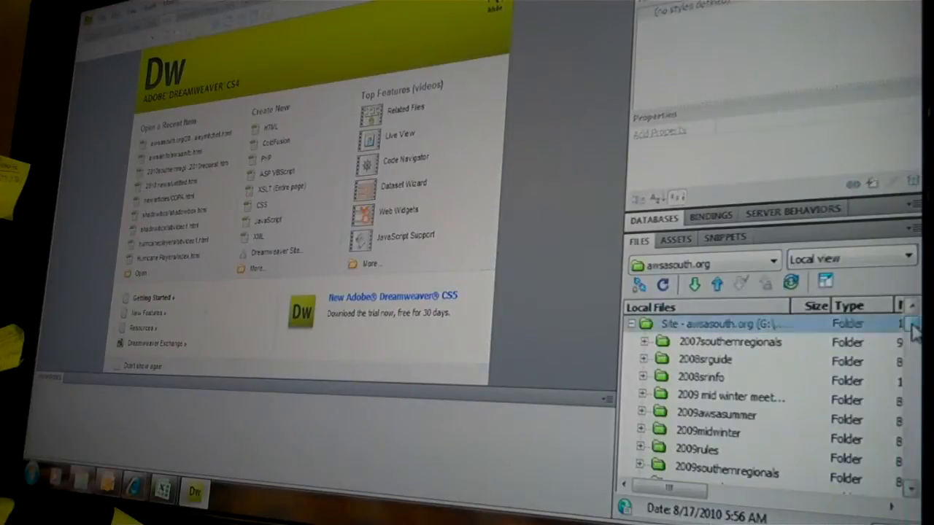
{"action": "scroll", "scroll_direction": "down", "scroll_amount": 3}
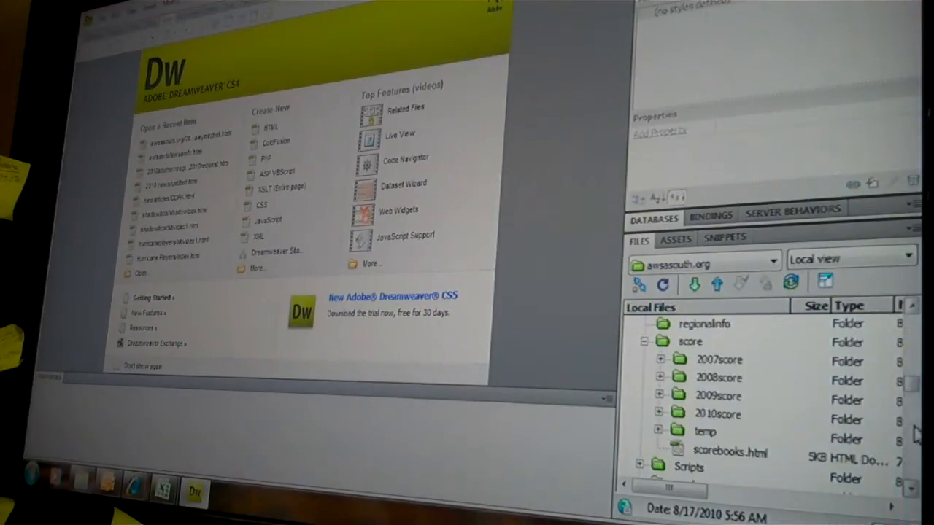
{"action": "left_click", "coordinate": [717, 414]}
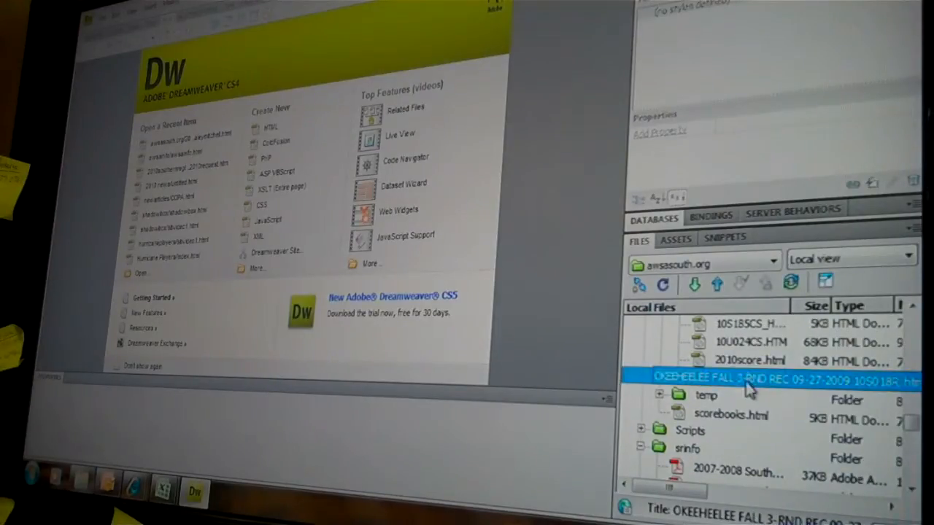
{"action": "double_click", "coordinate": [751, 379]}
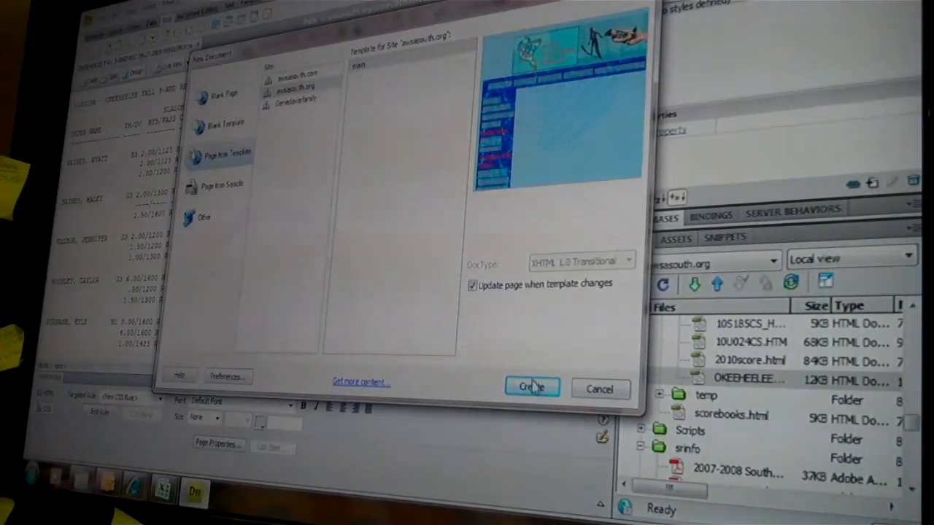
Step: Create the new page from the main awsasouth.org template
{"action": "left_click", "coordinate": [531, 387]}
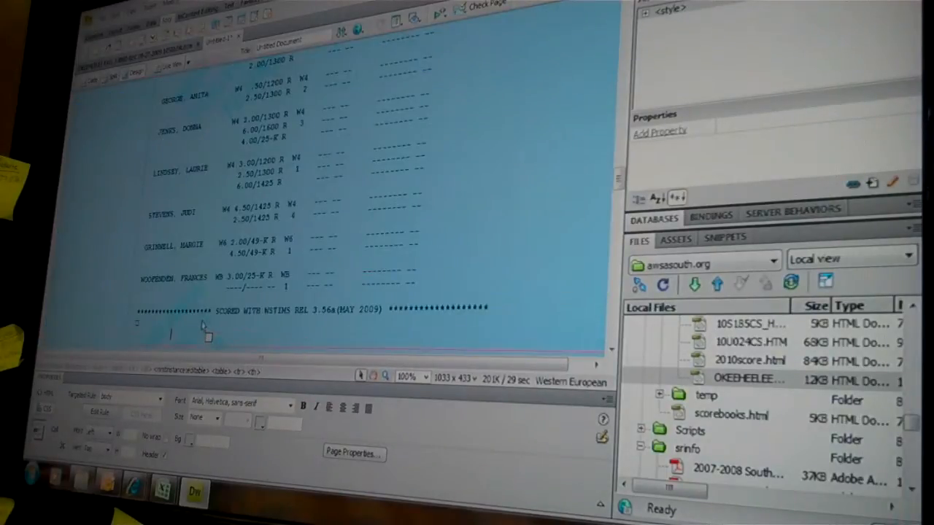
Step: Start Save As and browse into the score/2010score folder
{"action": "left_click", "coordinate": [95, 13]}
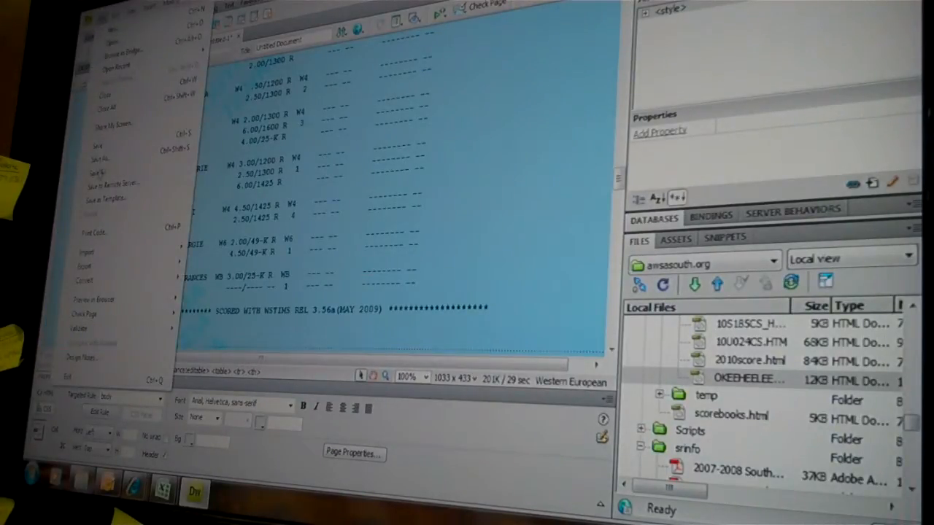
{"action": "left_click", "coordinate": [99, 157]}
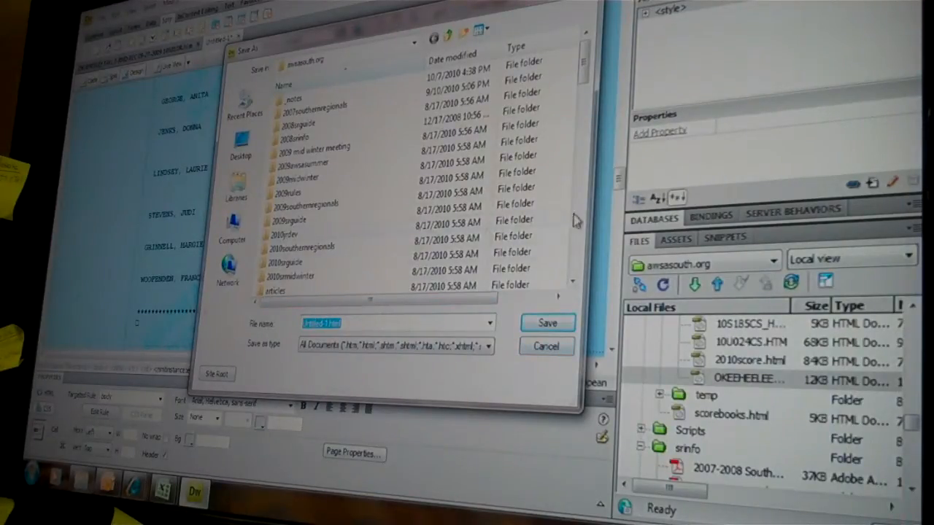
{"action": "scroll", "scroll_direction": "down", "scroll_amount": 3}
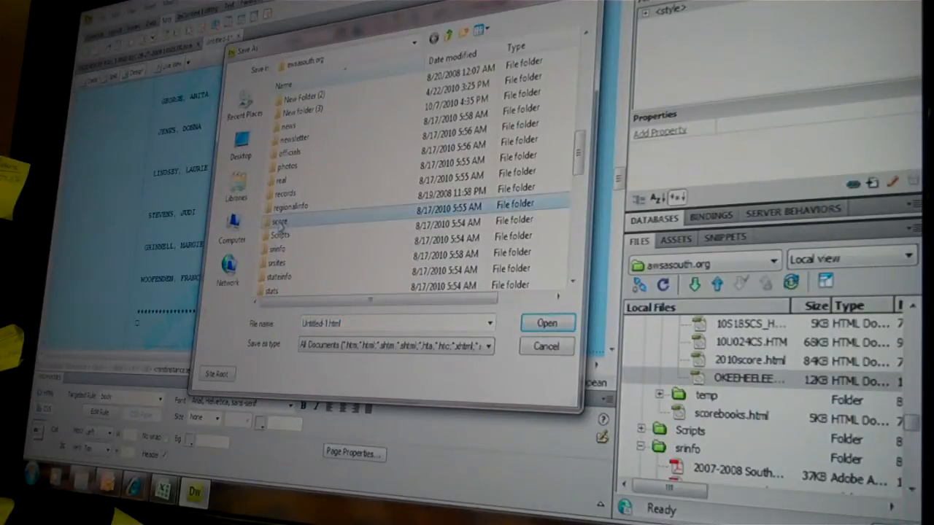
{"action": "double_click", "coordinate": [280, 220]}
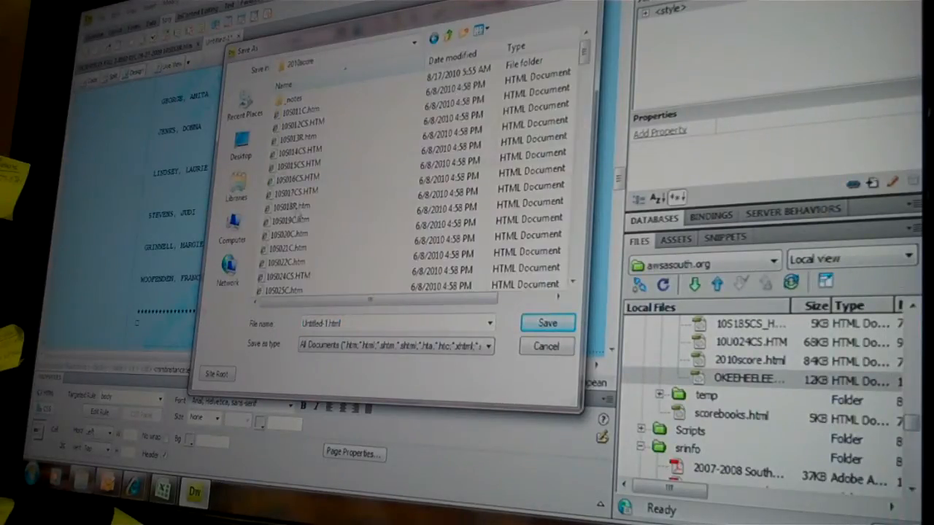
{"action": "scroll", "scroll_direction": "down", "scroll_amount": 3}
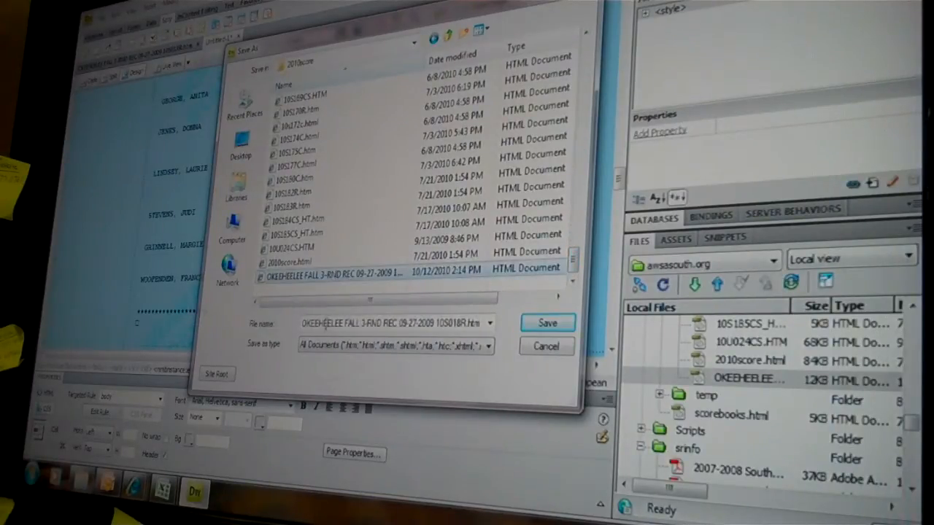
Step: Save the page as 10S018R.htm, confirming the overwrite of the existing file
{"action": "triple_click", "coordinate": [394, 322]}
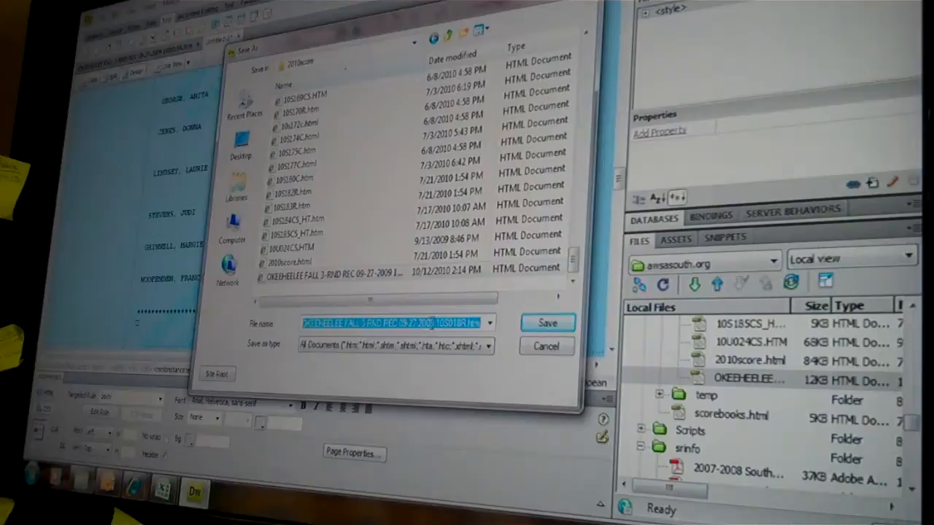
{"action": "type", "text": "10S01BR.htm"}
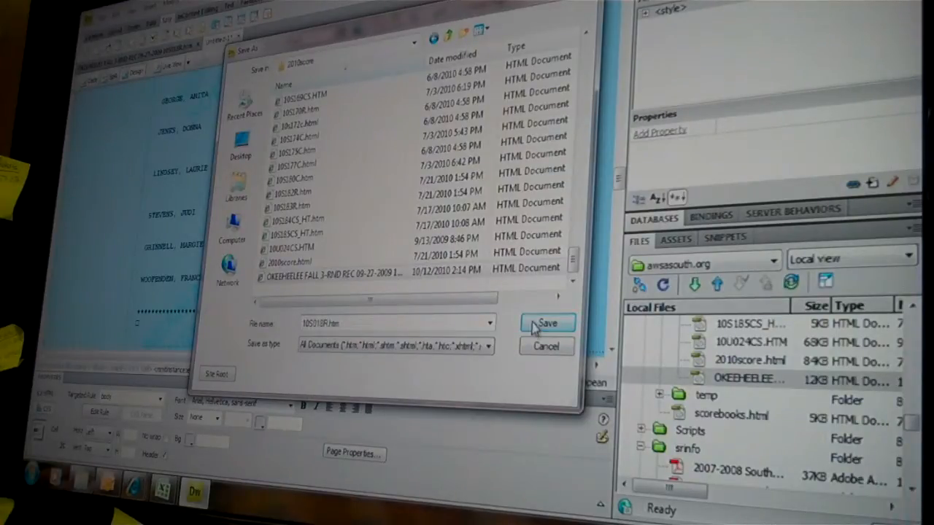
{"action": "left_click", "coordinate": [549, 324]}
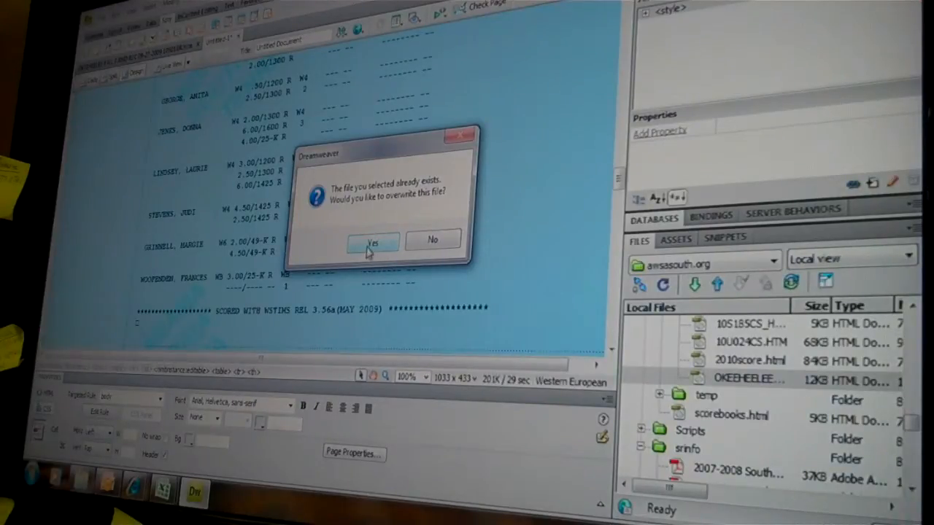
{"action": "left_click", "coordinate": [374, 242]}
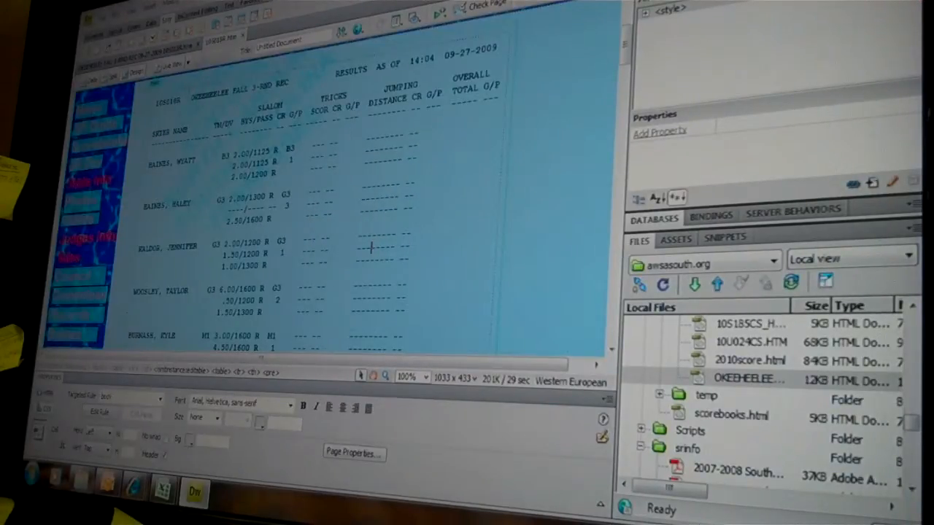